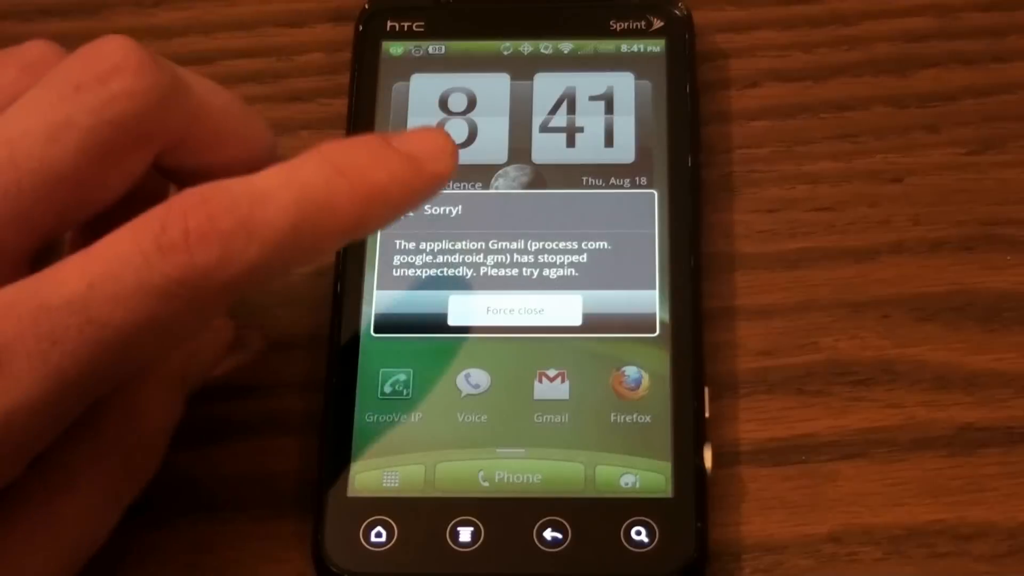
# - Force-close Gmail's 'Sorry! has stopped unexpectedly' dialog, retrying once
pyautogui.click(514, 310)
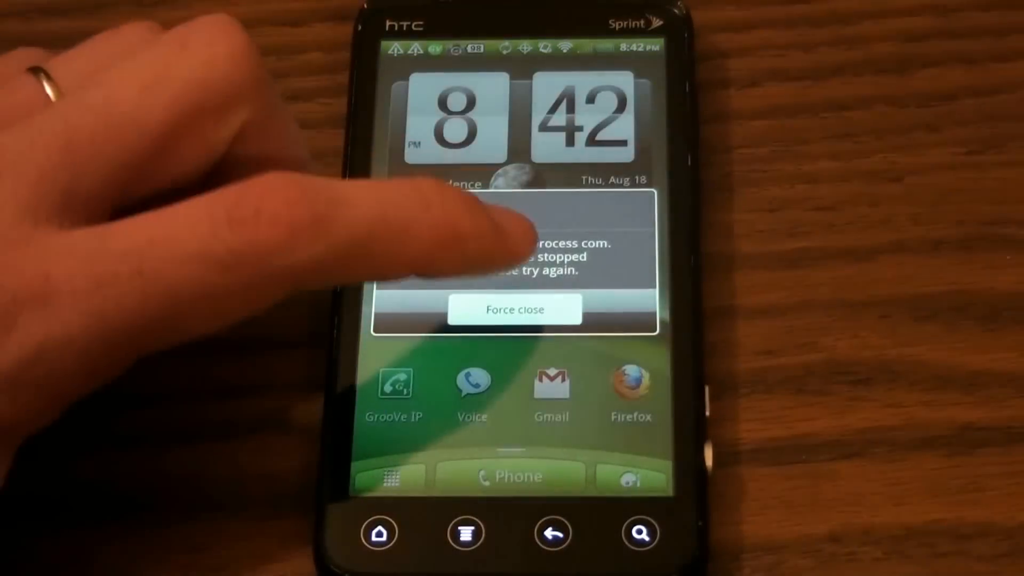
pyautogui.click(513, 308)
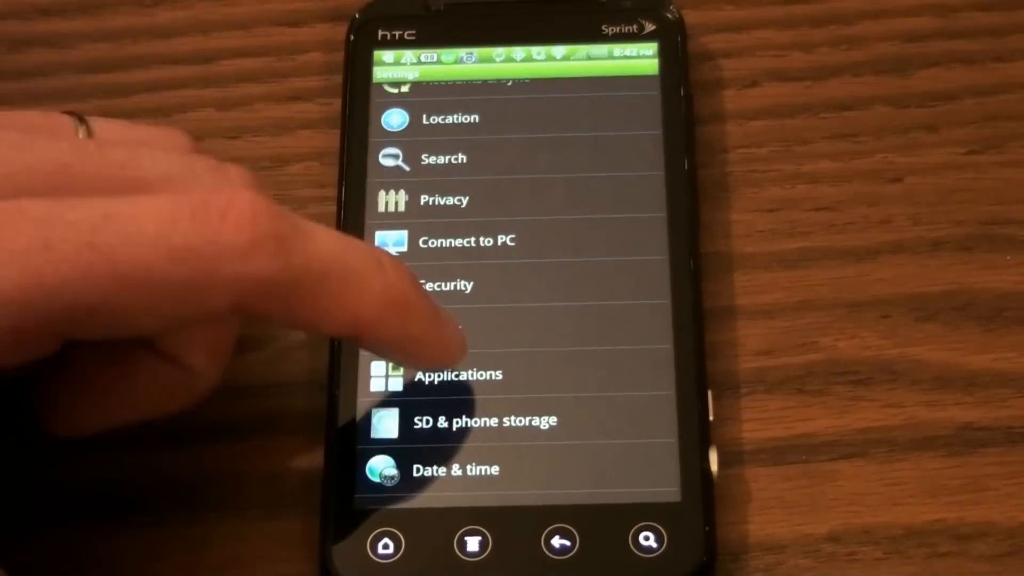
# - Reach Gmail via Applications > Manage applications, then go Home and force-close the returning crash dialog
pyautogui.click(457, 374)
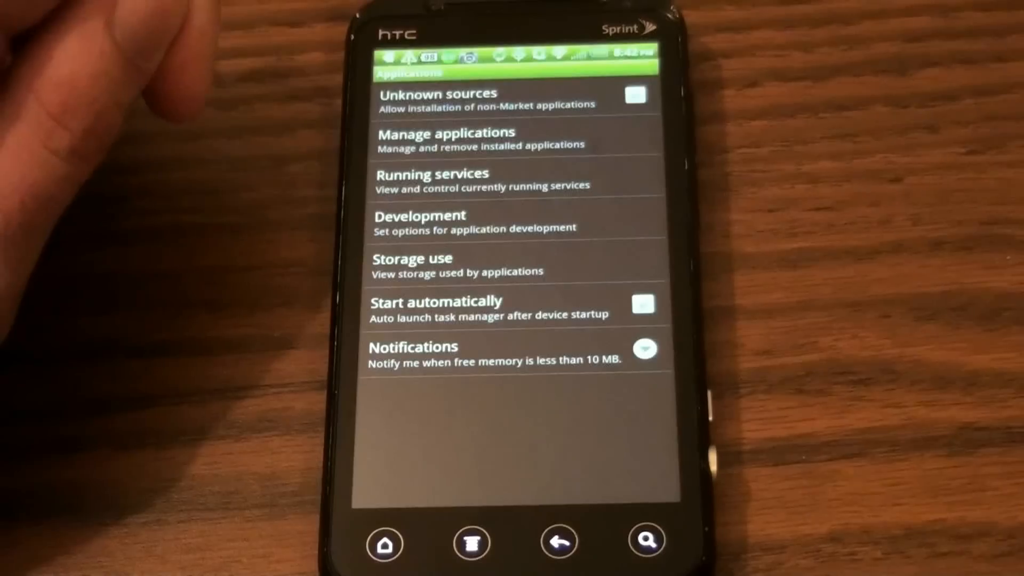
pyautogui.click(445, 137)
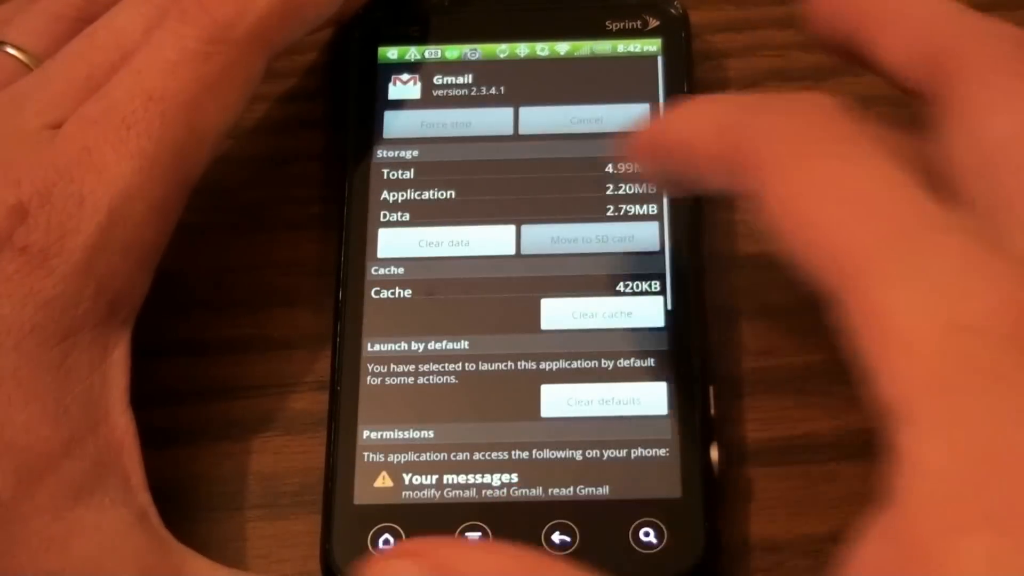
pyautogui.click(602, 313)
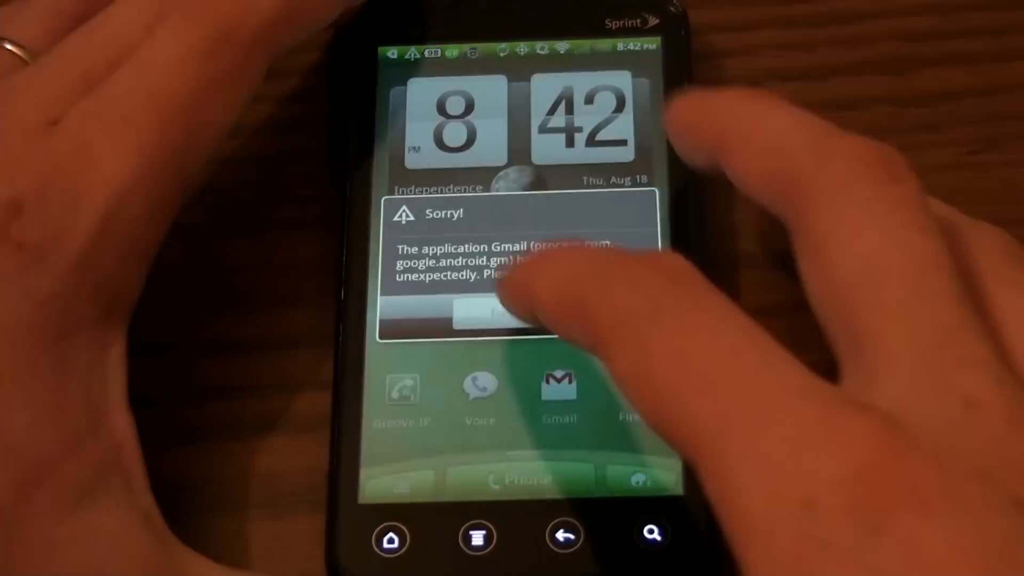
pyautogui.click(500, 315)
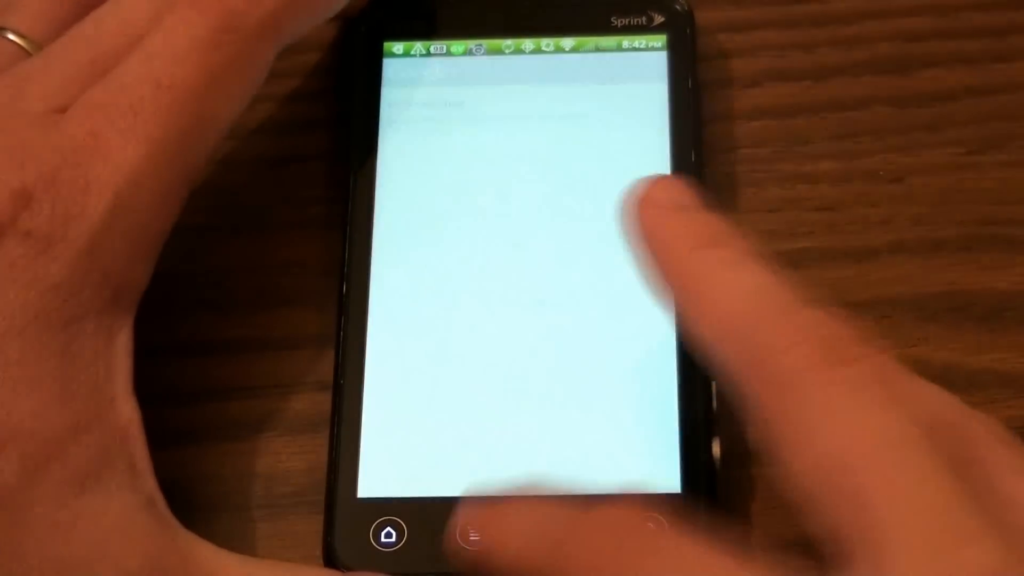